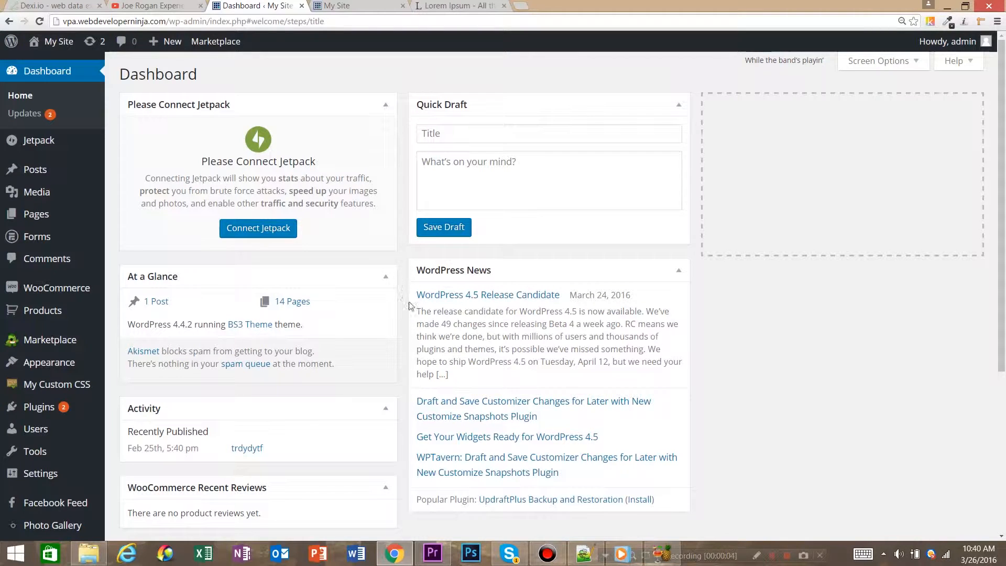
mouse_move(397, 326)
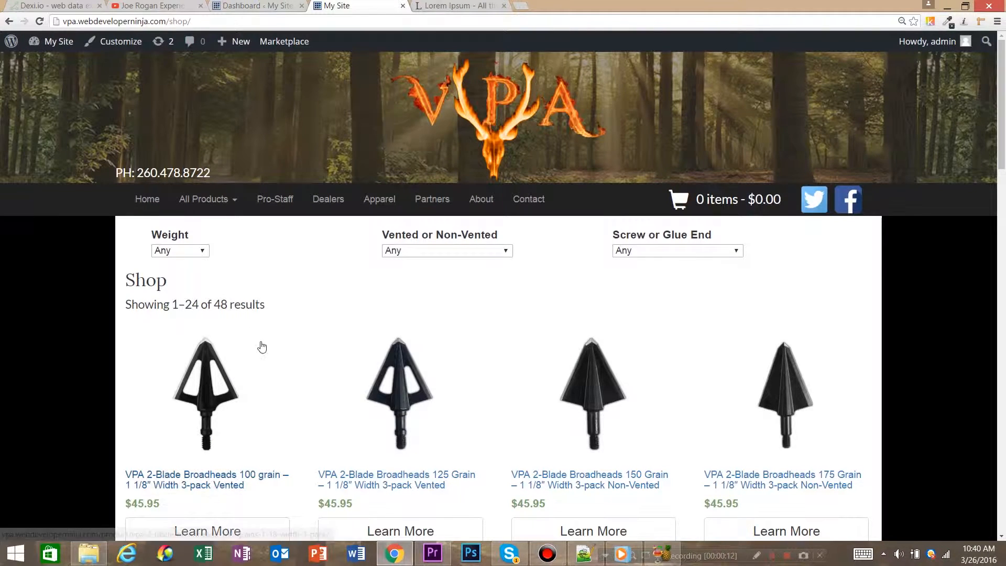
- Scroll the Shop page to review the current broadhead order, then return to the admin dashboard
scroll("down", 3)
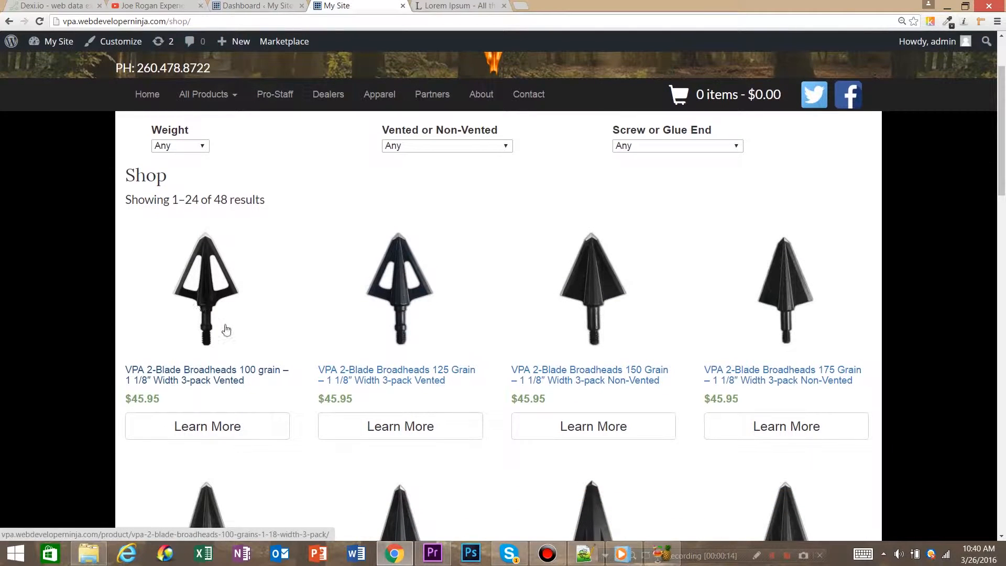
mouse_move(243, 375)
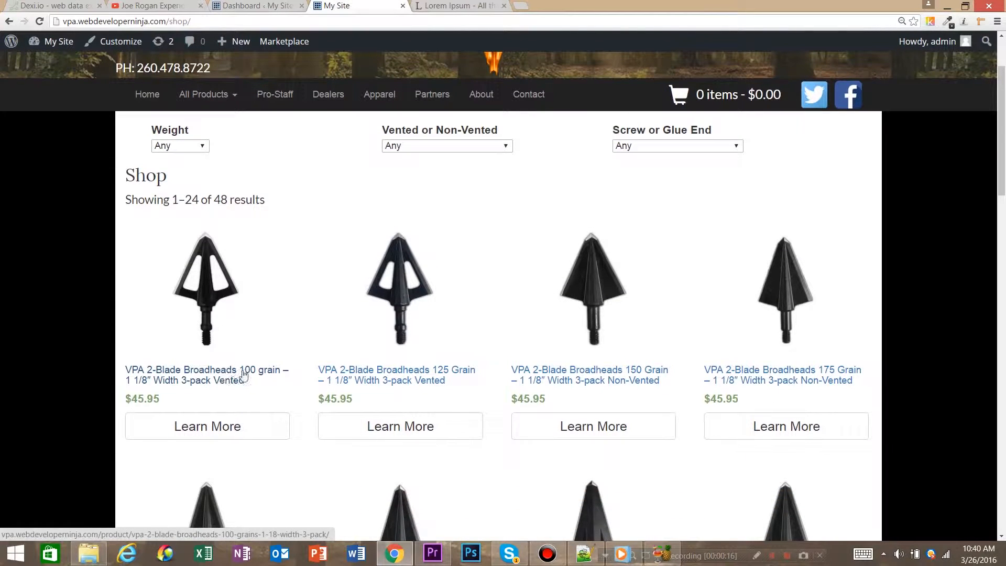
mouse_move(465, 257)
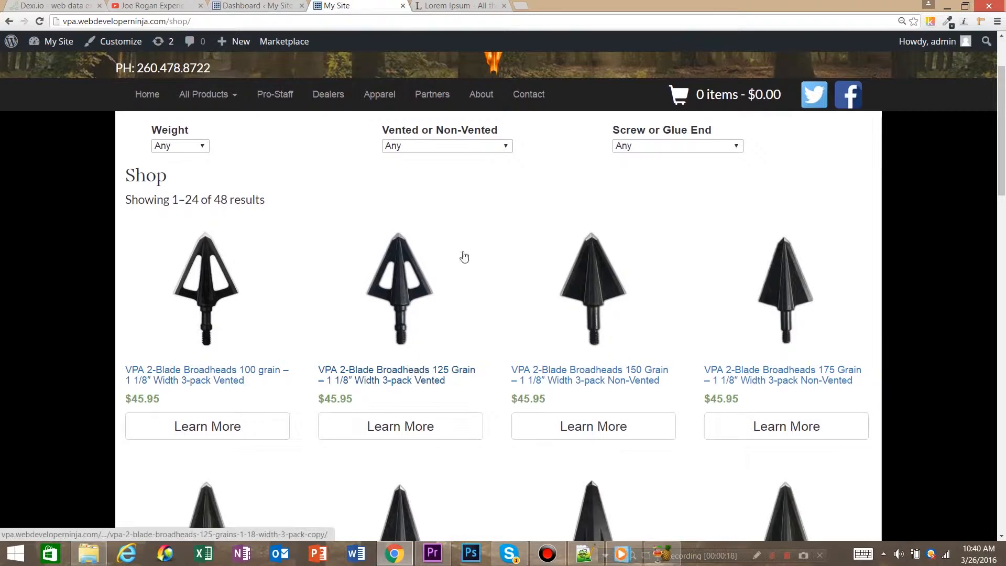
mouse_move(245, 331)
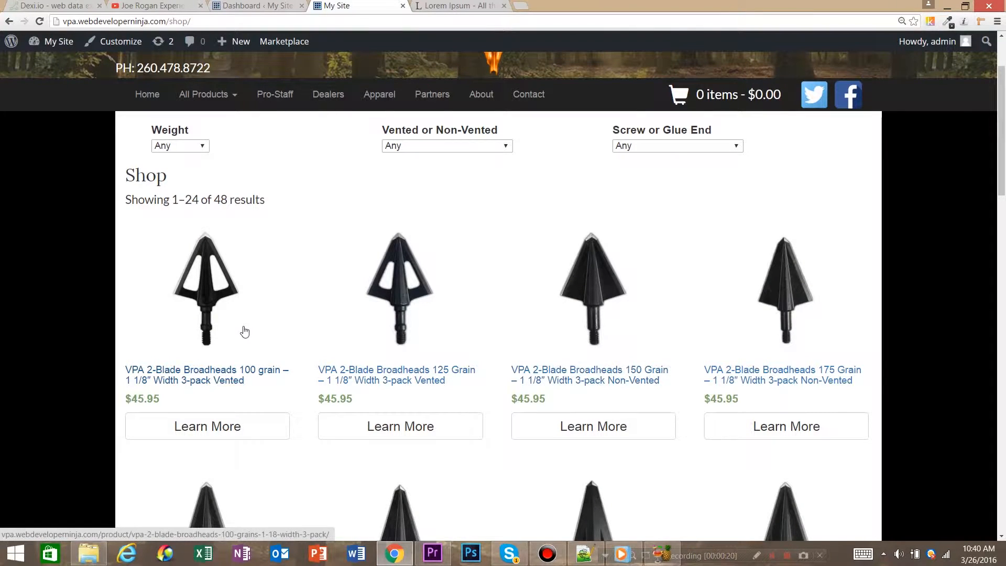
mouse_move(234, 248)
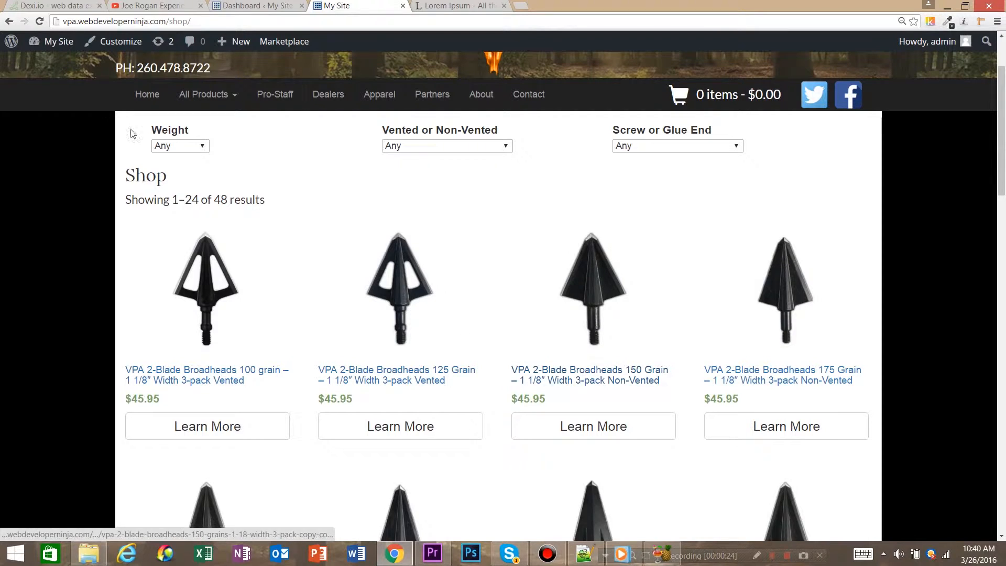
left_click(257, 5)
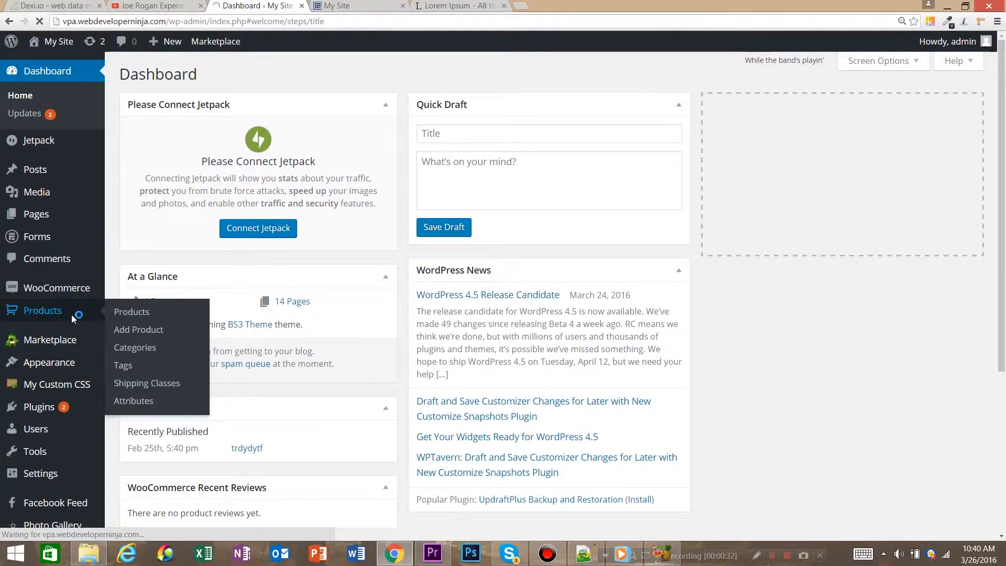
- Open the Products list of all 48 items and request the Sort Products view
left_click(131, 311)
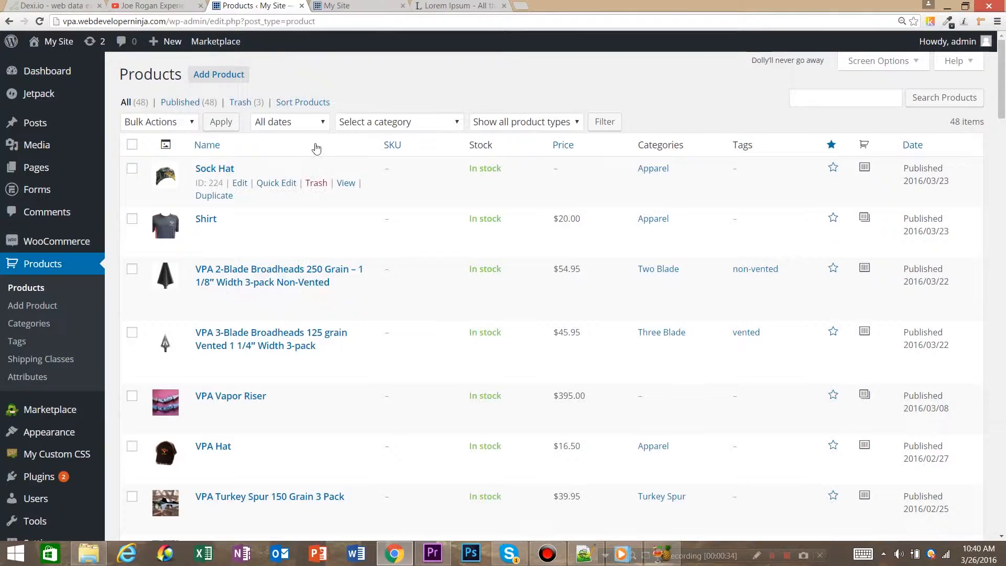
mouse_move(272, 200)
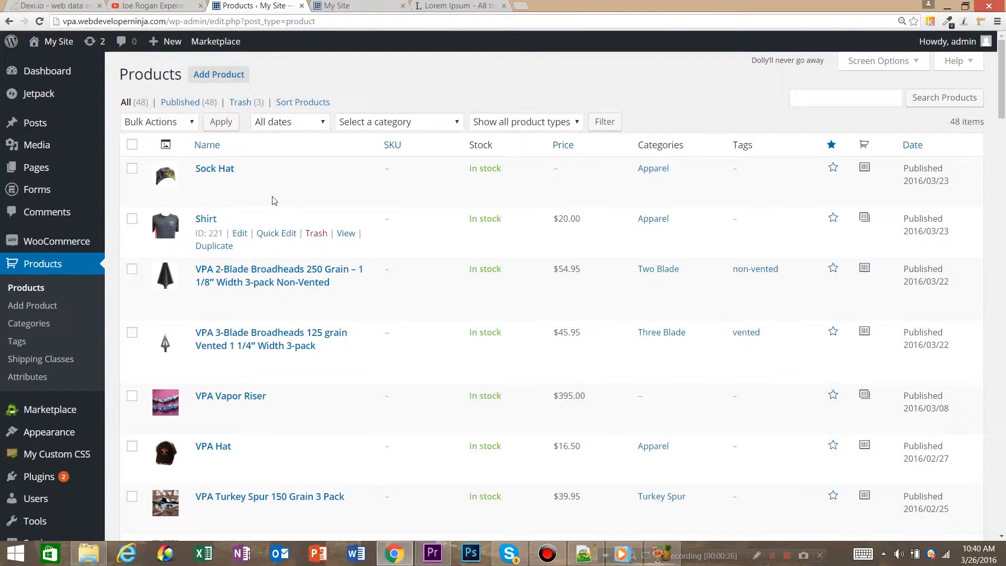
mouse_move(303, 102)
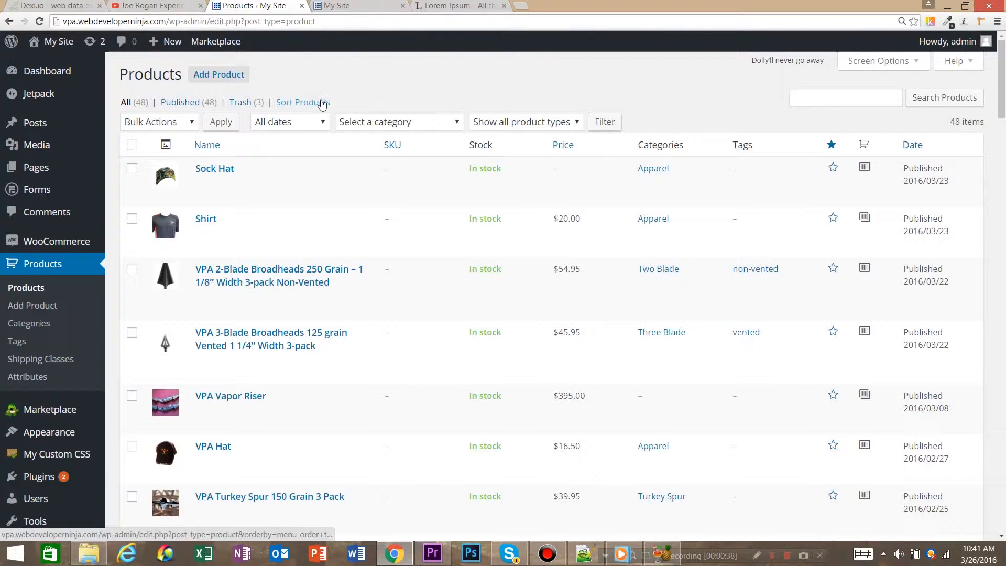
left_click(303, 102)
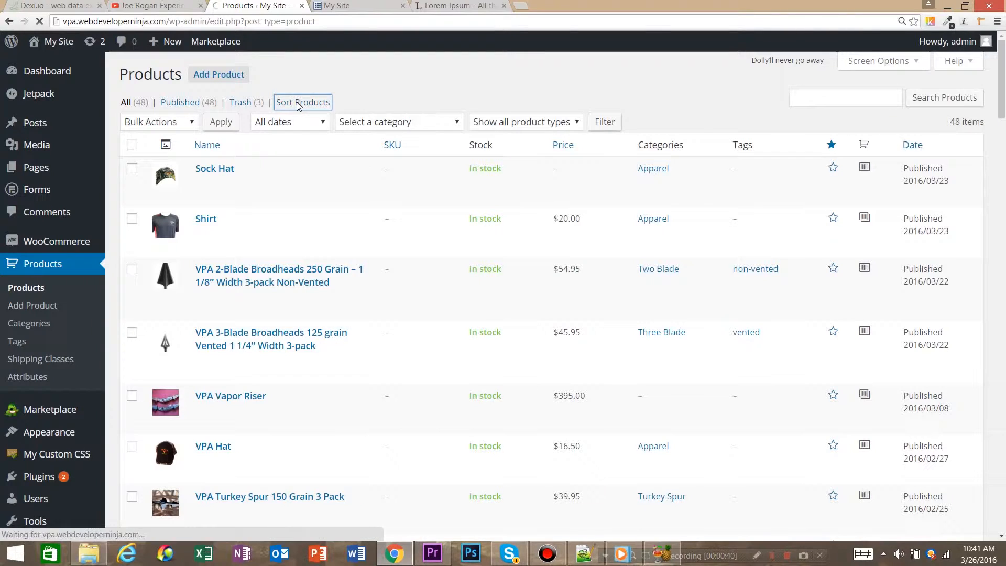
- Load Sort Products and scroll through the broadhead order, ending at 2-Blade 100 grain
left_click(302, 102)
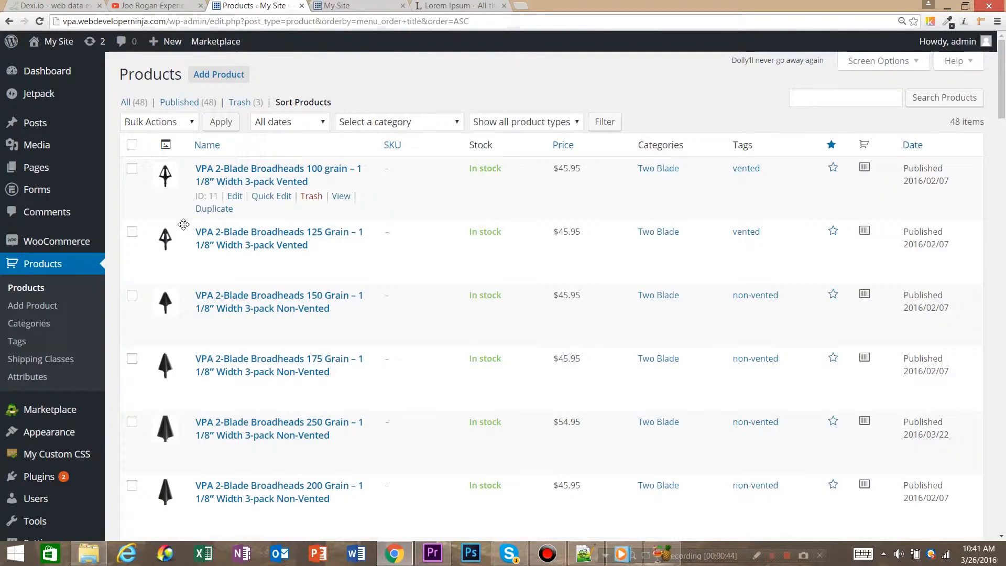
scroll("down", 3)
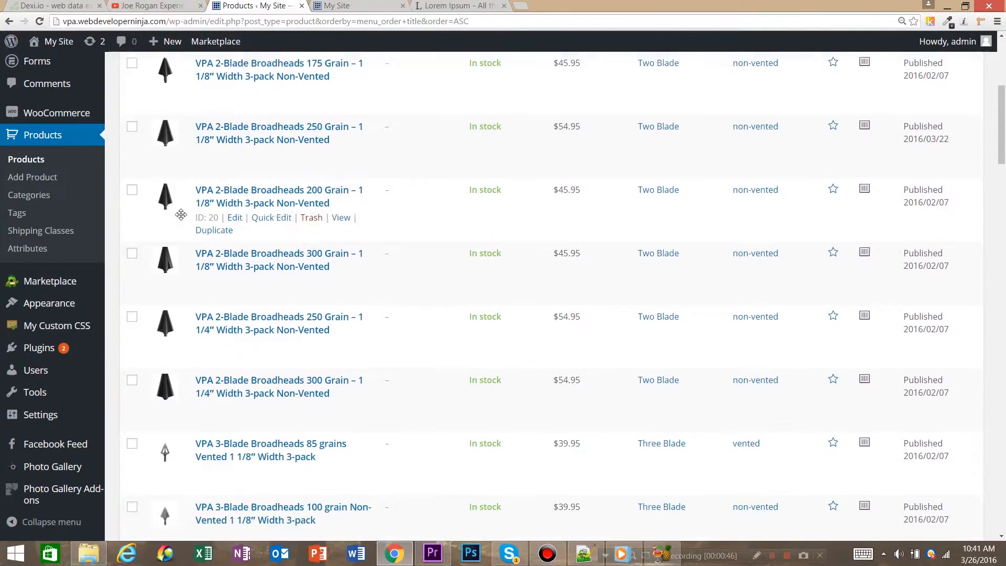
scroll("down", 3)
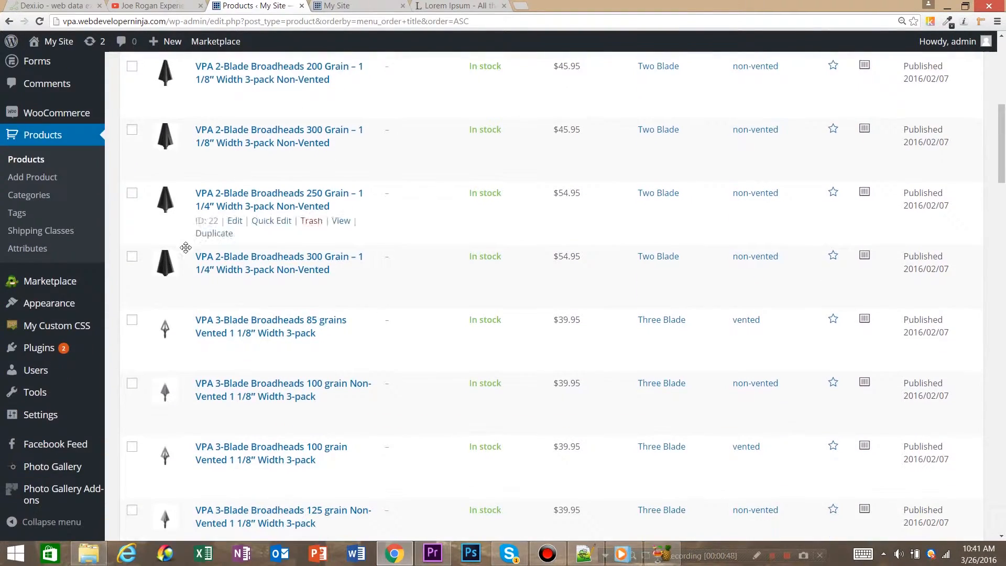
scroll("up", 3)
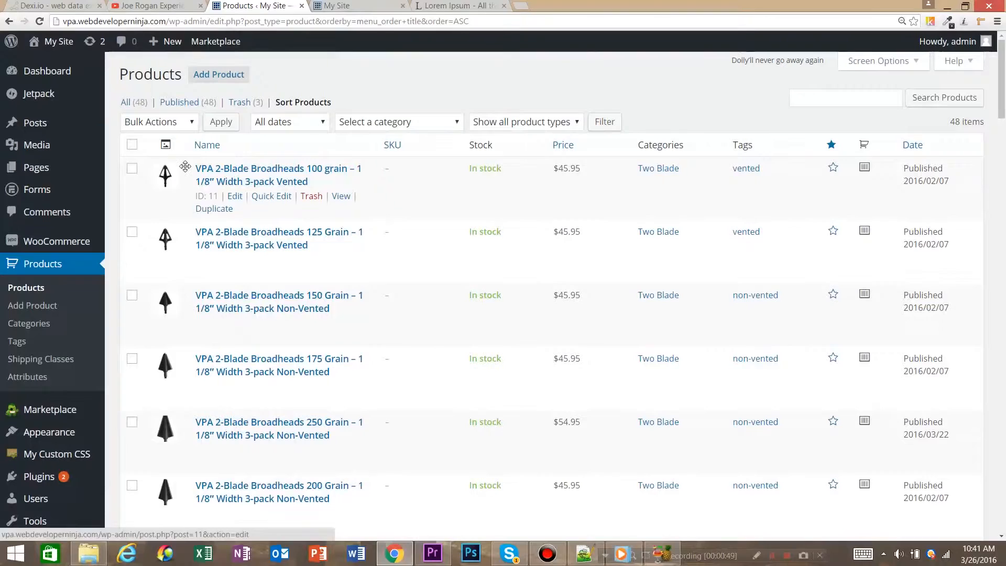
scroll("down", 3)
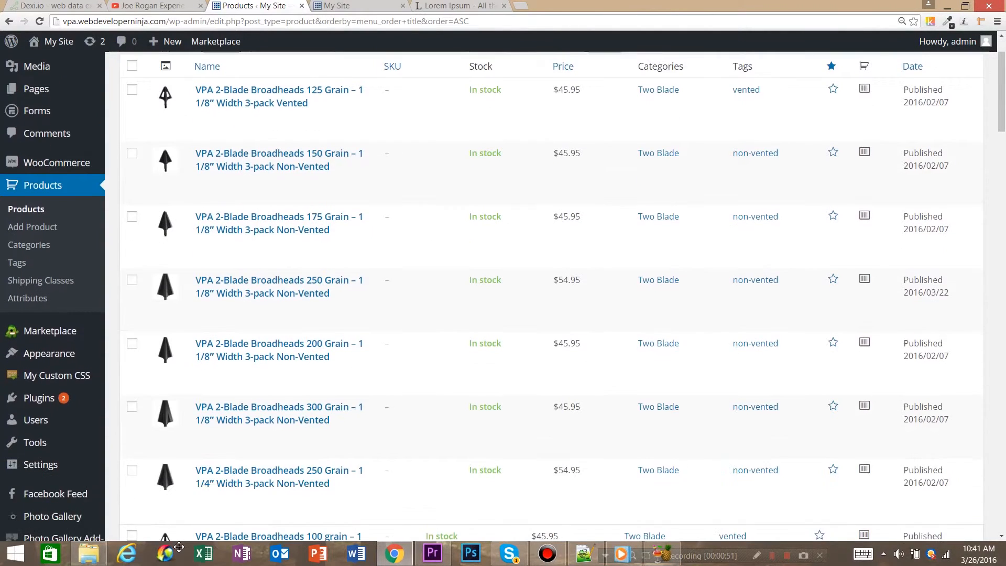
scroll("down", 3)
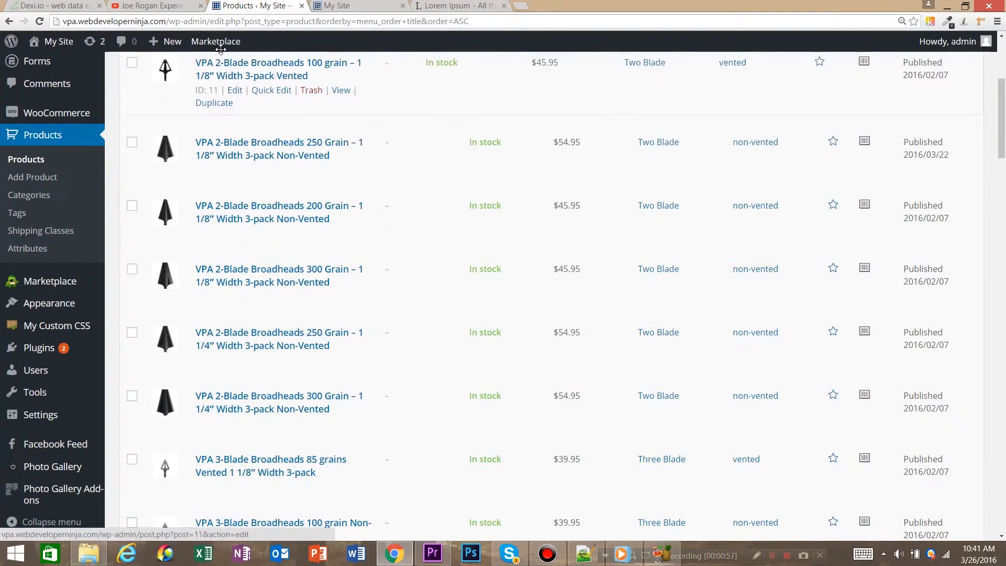
scroll("up", 3)
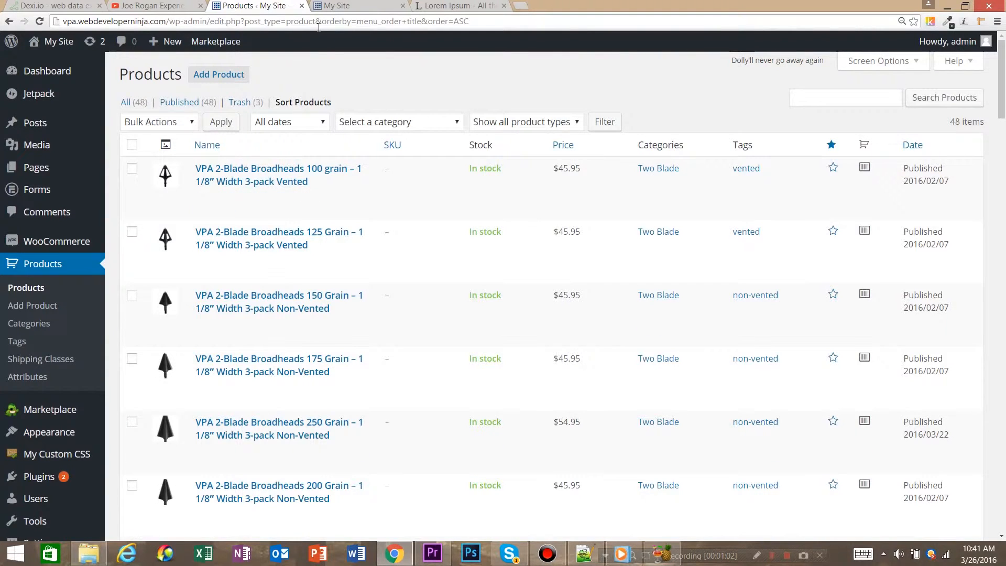
mouse_move(257, 180)
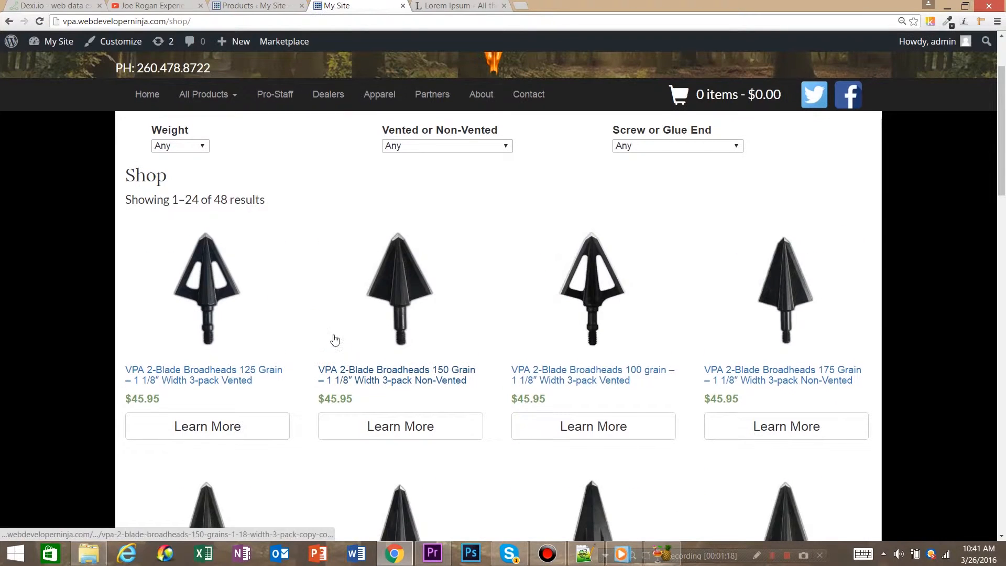
mouse_move(530, 248)
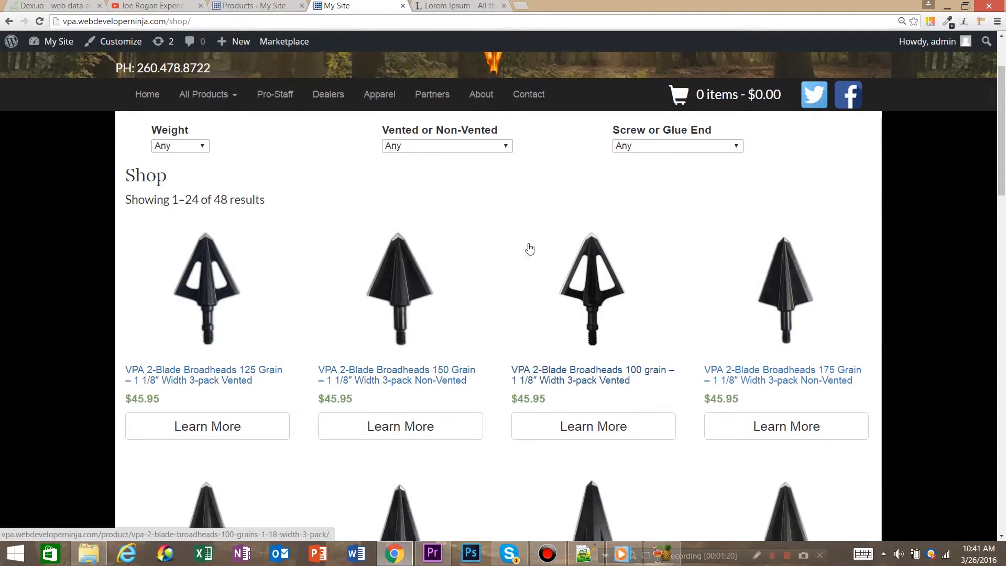
mouse_move(264, 78)
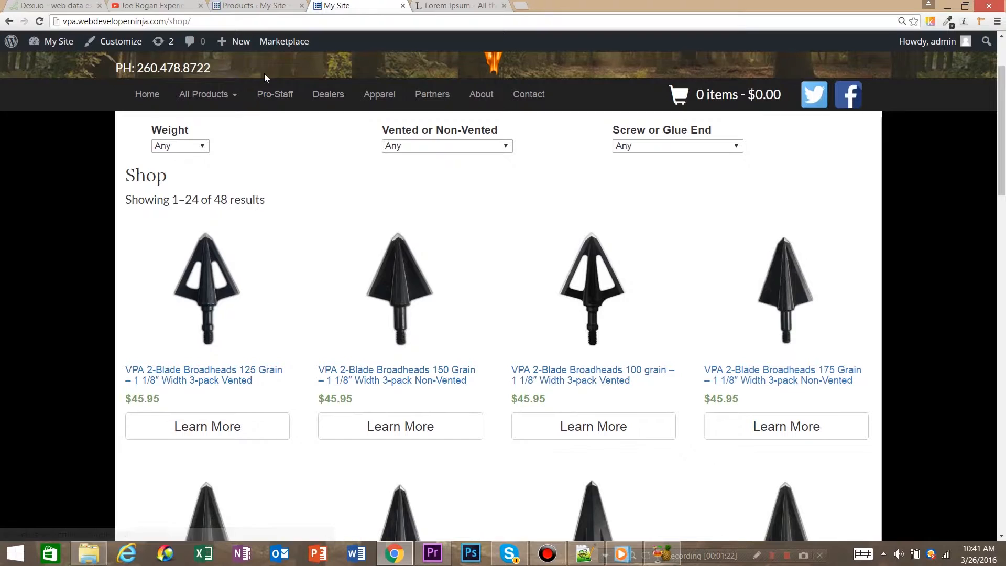
- Confirm the shop shows 125, 150, then 100 grain broadheads, and return to Sort Products
left_click(241, 41)
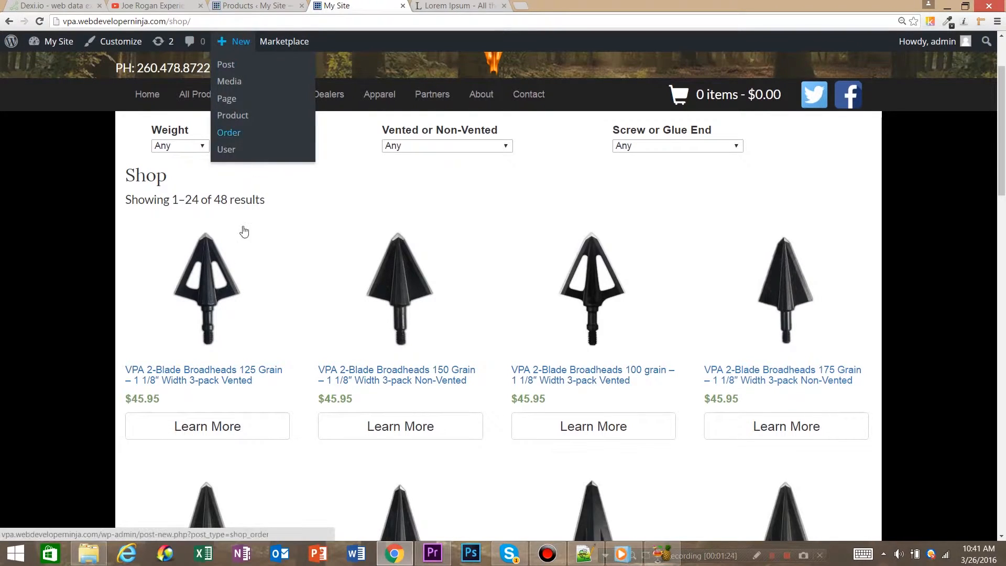
left_click(233, 114)
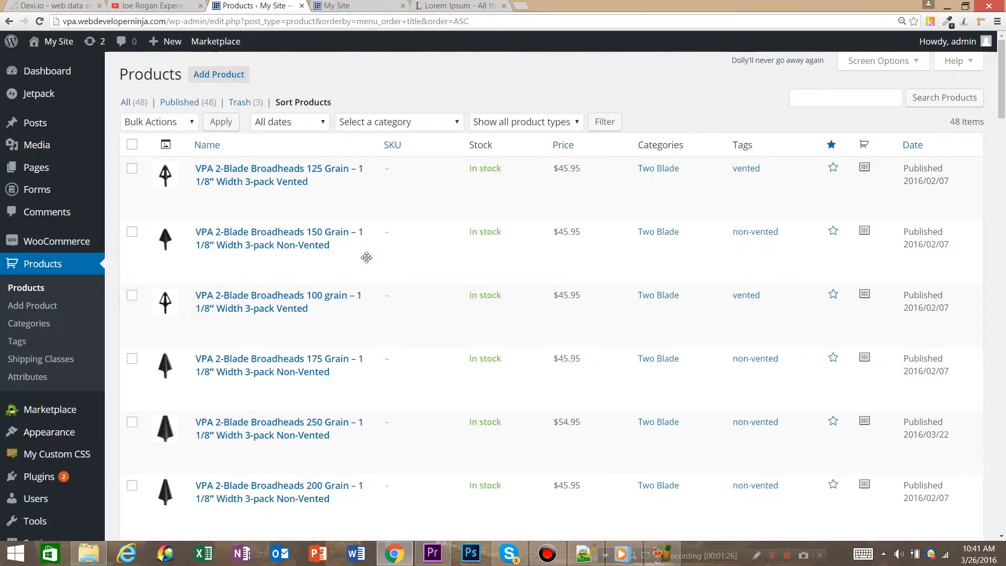
scroll("down", 3)
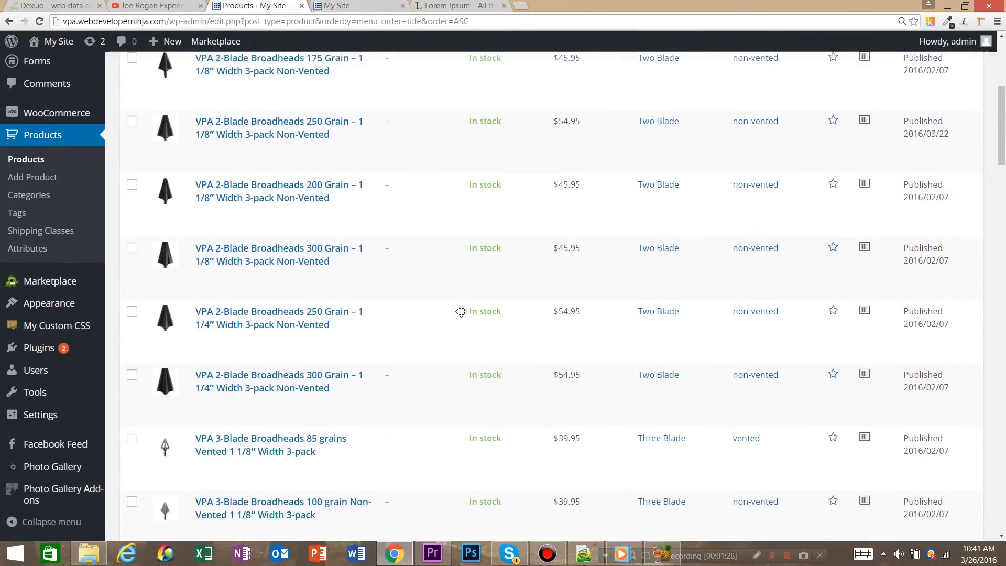
scroll("up", 3)
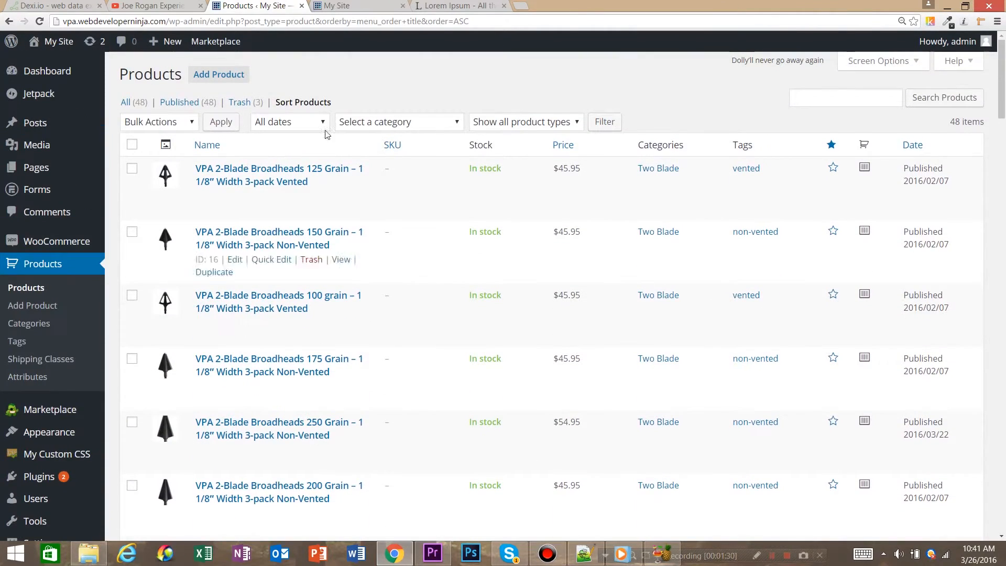
mouse_move(407, 112)
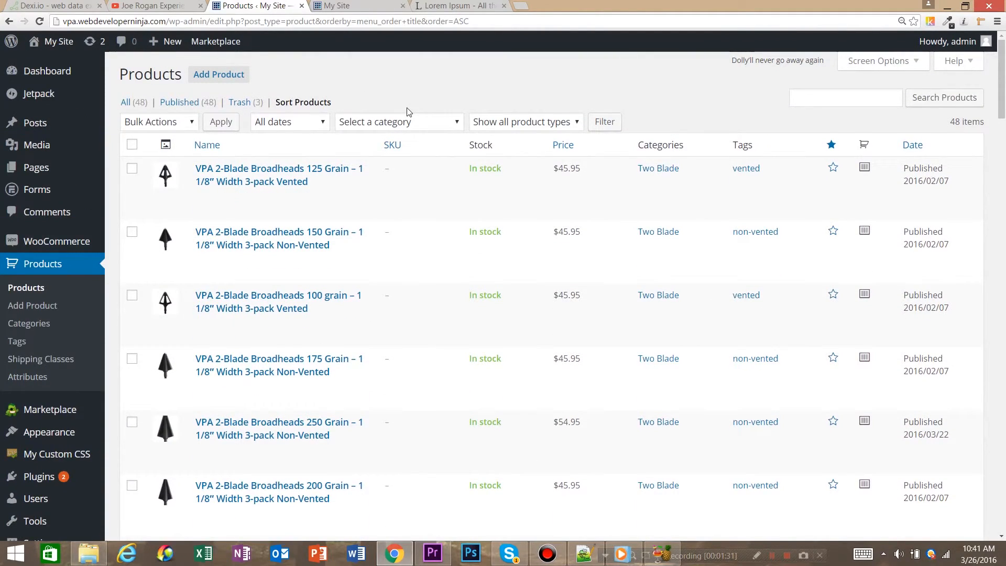
mouse_move(279, 365)
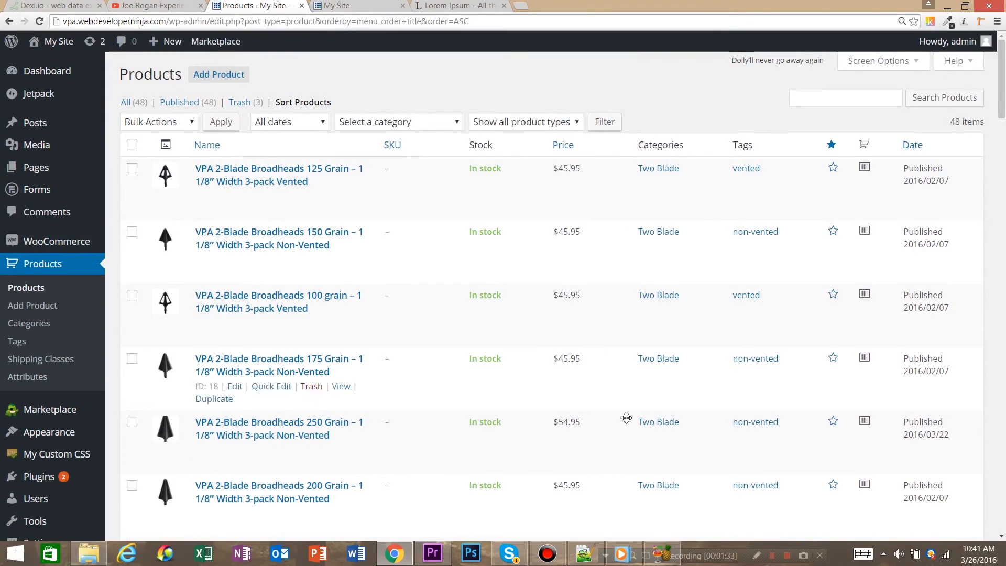